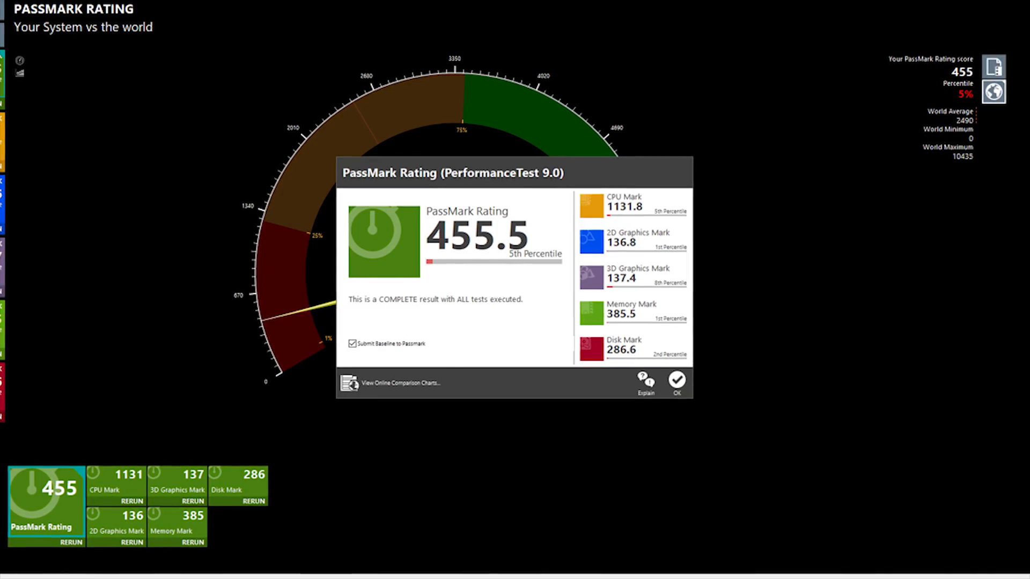
# Dismiss the PassMark Rating dialog showing the 455.5 overall score
pyautogui.click(676, 380)
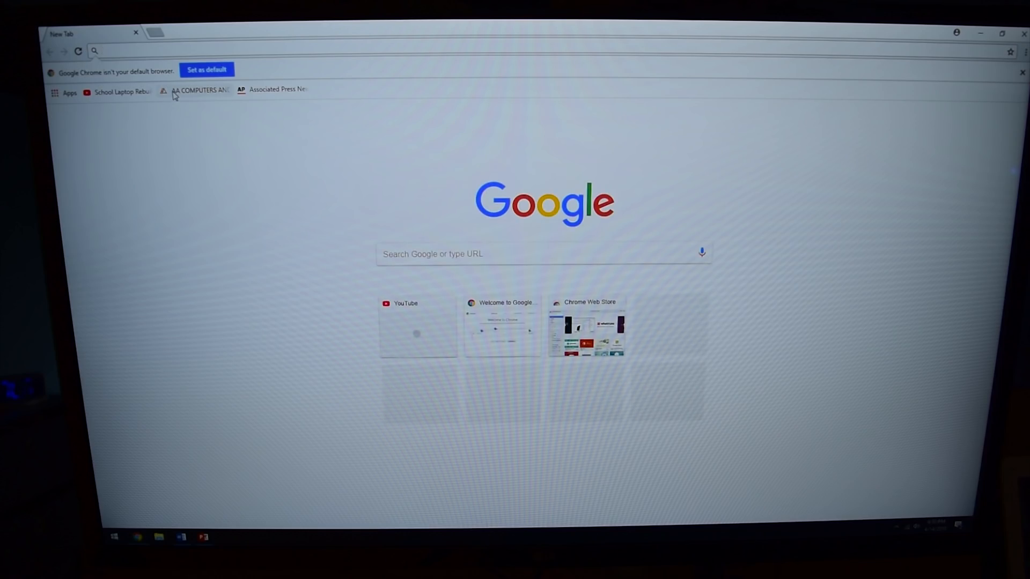
# Launch Chrome to a New Tab page with the Google search box
pyautogui.click(202, 89)
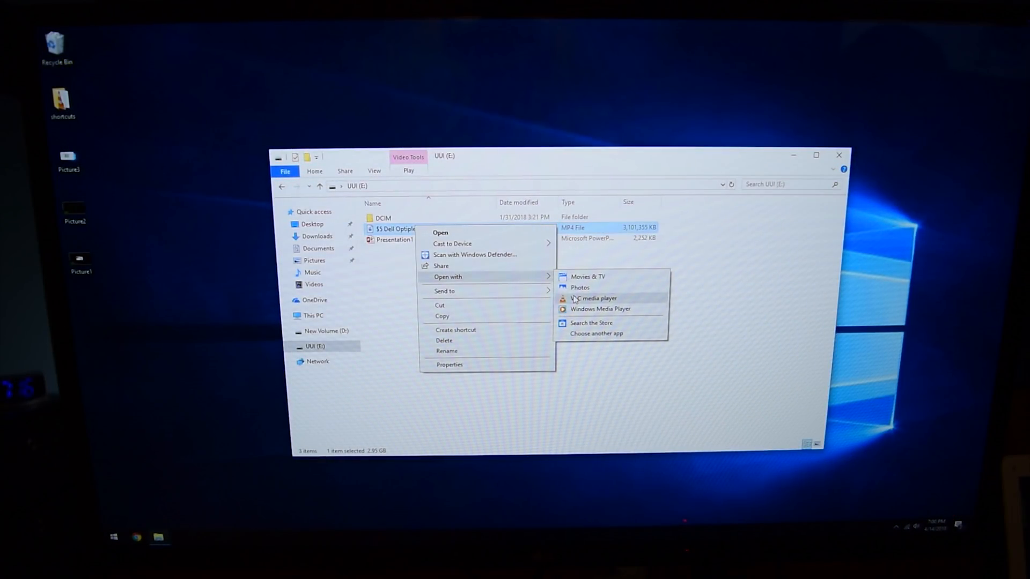
# Choose a media player to play the MP4 file on UUI (E:)
pyautogui.click(596, 298)
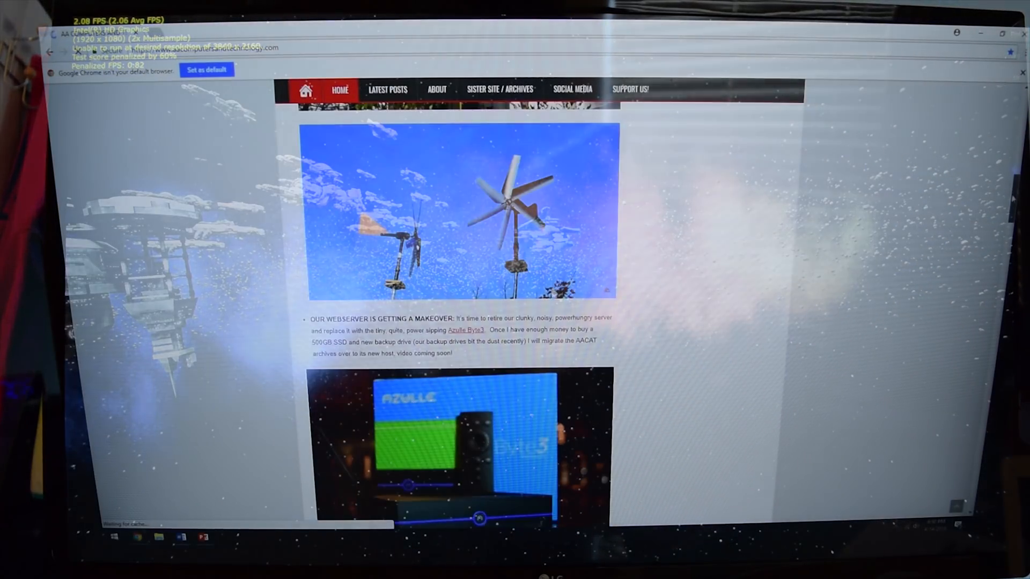
# Load the Associated Press News bookmark in a new tab beside AA Computers
pyautogui.scroll(-3)
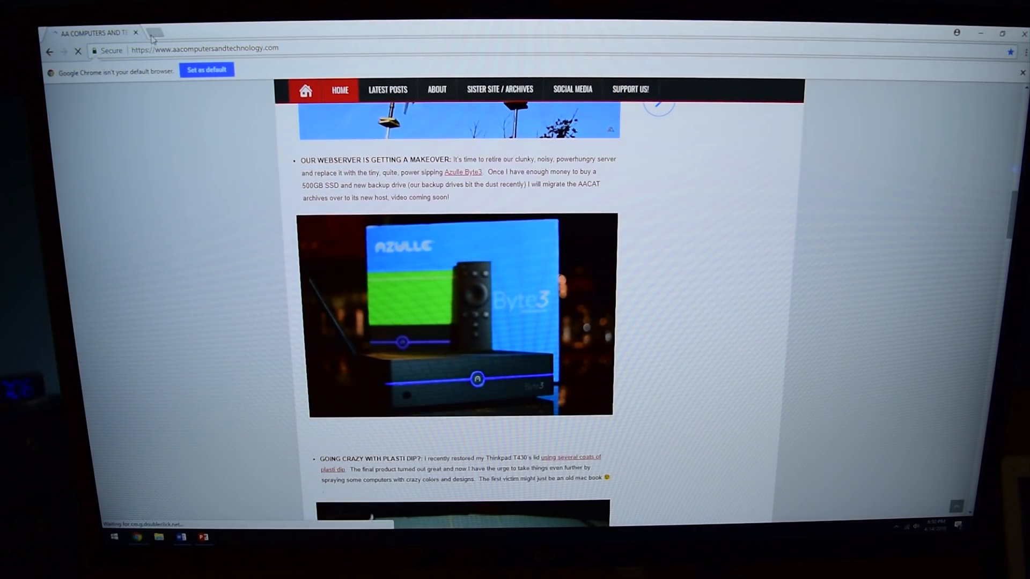
pyautogui.click(158, 31)
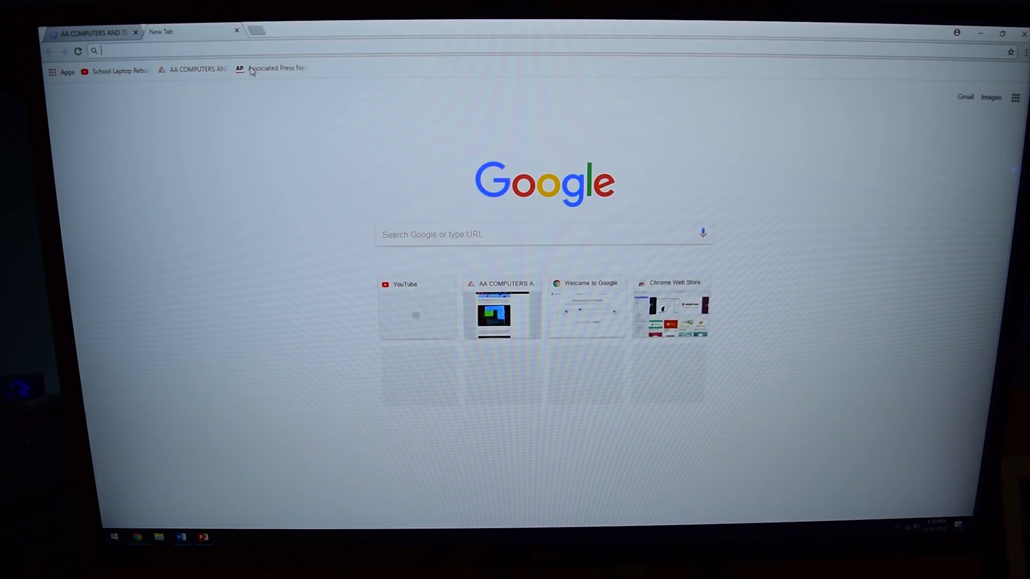
pyautogui.click(271, 68)
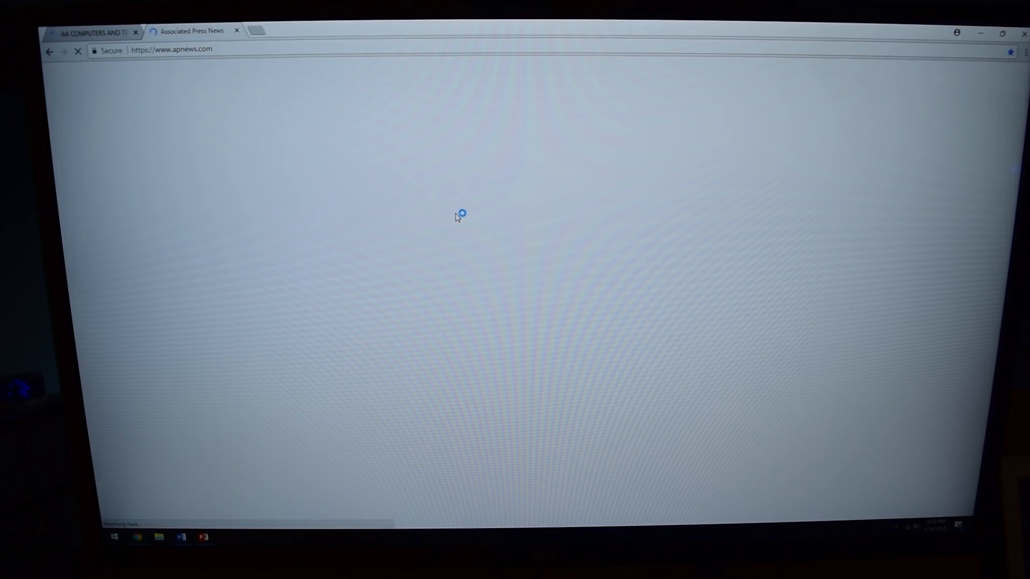